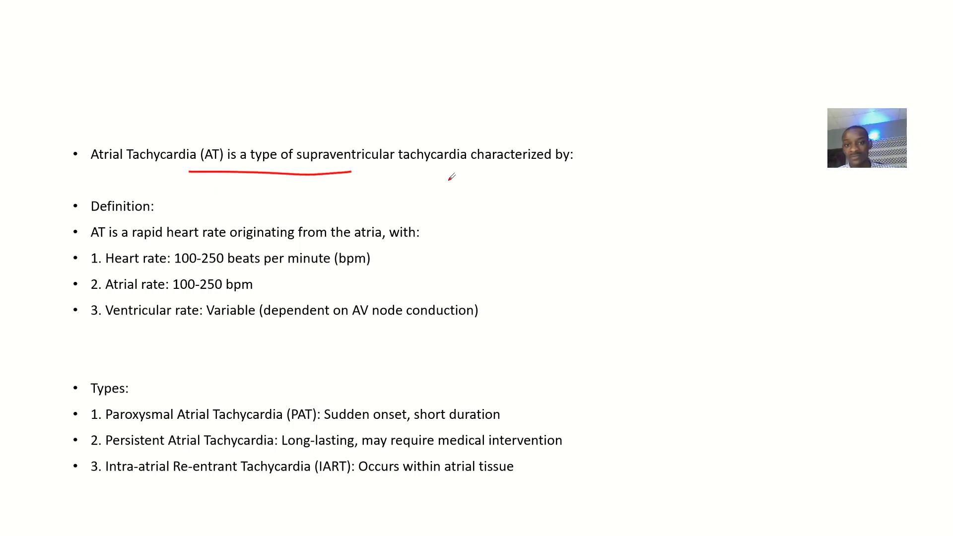
# Step: Draw a red ink underline beneath "rate originating" in the definition line
pyautogui.moveTo(195, 243); pyautogui.dragTo(298, 242)
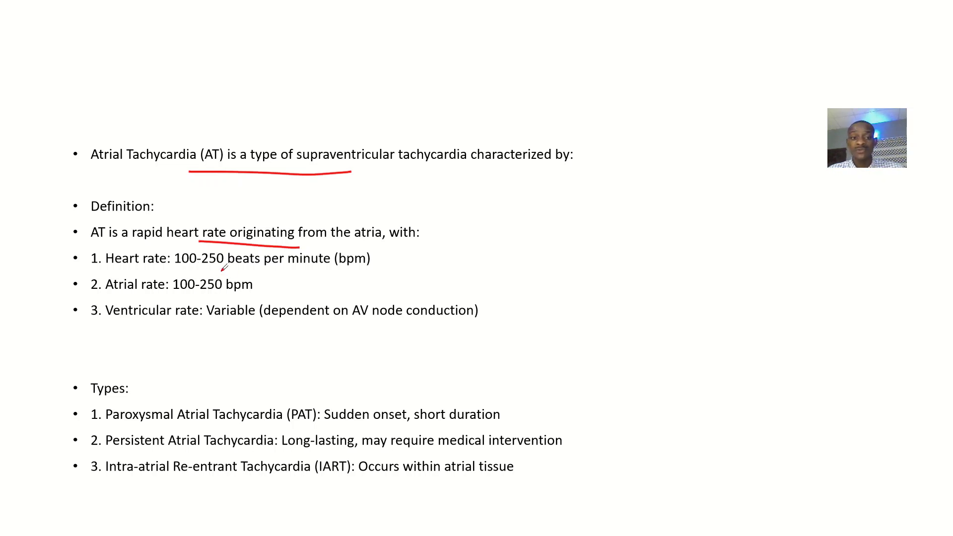
# Step: Underline "100-250 bpm", the ventricular rate line, and the Paroxysmal and Persistent type names in red
pyautogui.moveTo(172, 296); pyautogui.dragTo(254, 295)
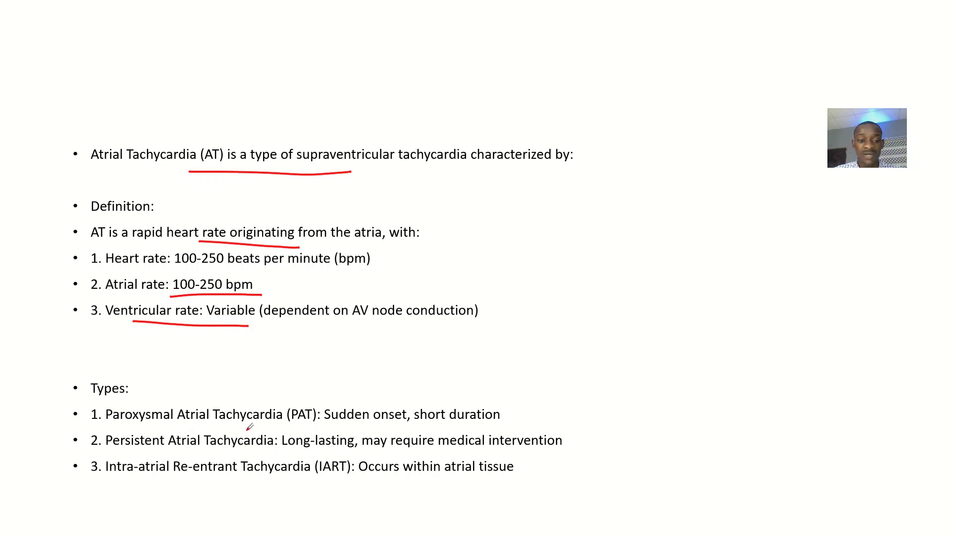
pyautogui.moveTo(161, 426); pyautogui.dragTo(285, 428)
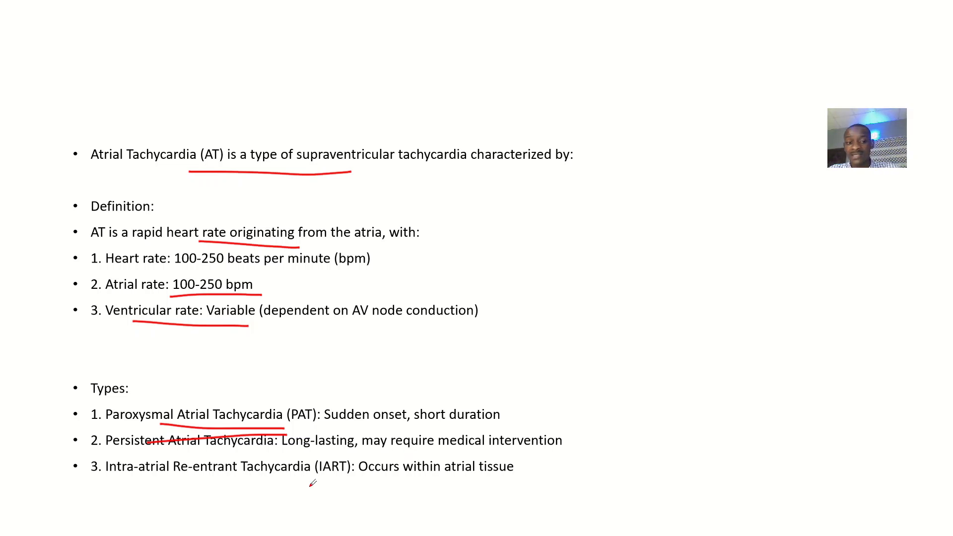
# Step: Advance the slideshow to the Causes and Symptoms slide
pyautogui.moveTo(116, 474); pyautogui.dragTo(234, 471)
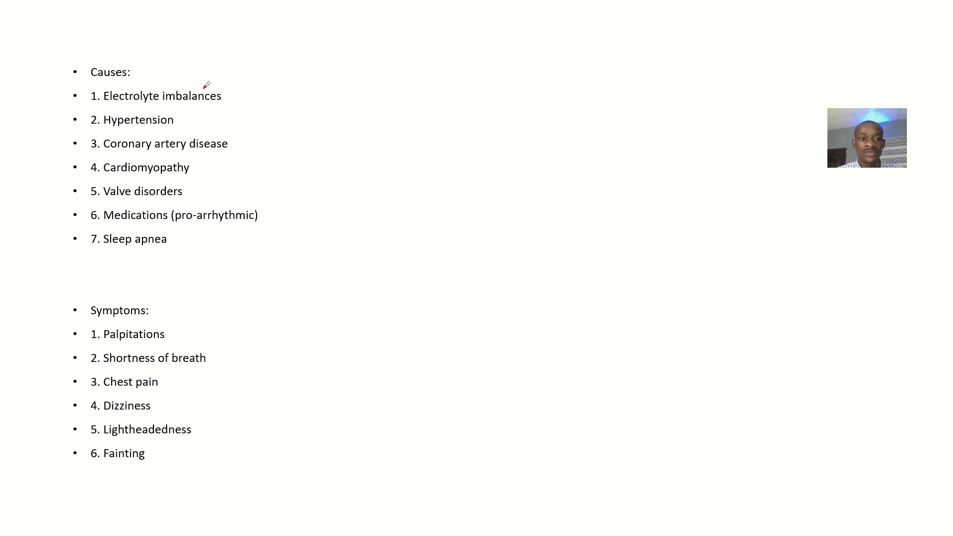
# Step: Tick Electrolyte imbalances, Hypertension, Coronary artery disease, Cardiomyopathy, Valve disorders and Sleep apnea in red
pyautogui.moveTo(240, 114); pyautogui.dragTo(307, 81)
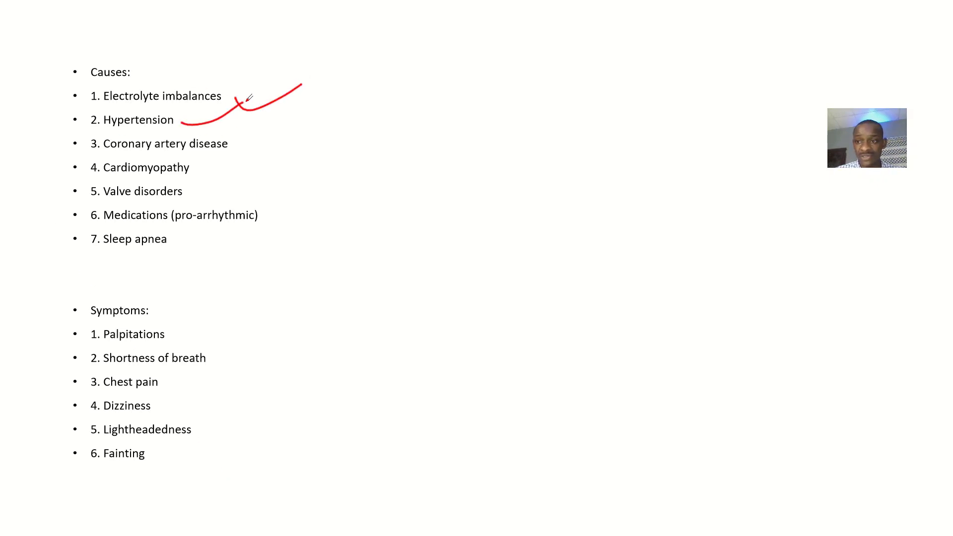
pyautogui.moveTo(231, 146); pyautogui.dragTo(267, 128)
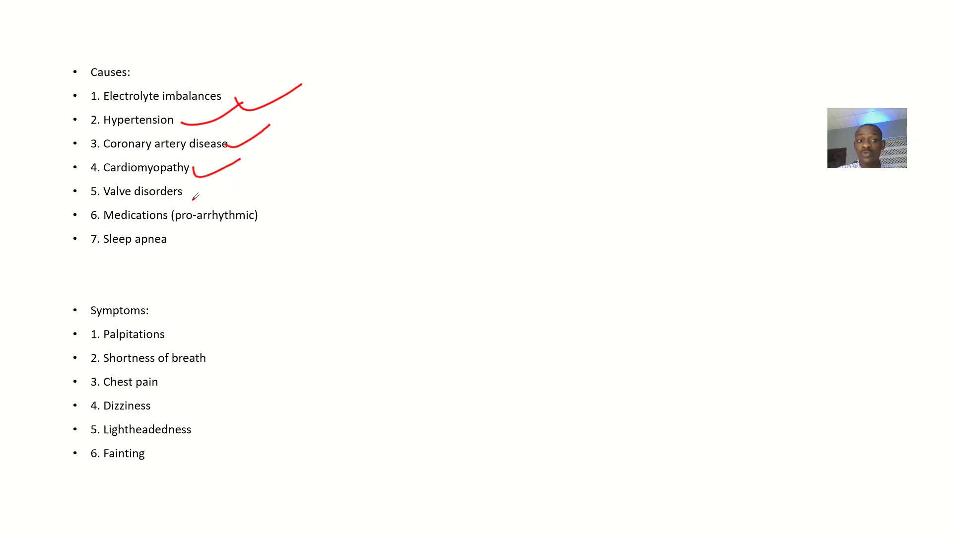
pyautogui.moveTo(192, 198); pyautogui.dragTo(257, 190)
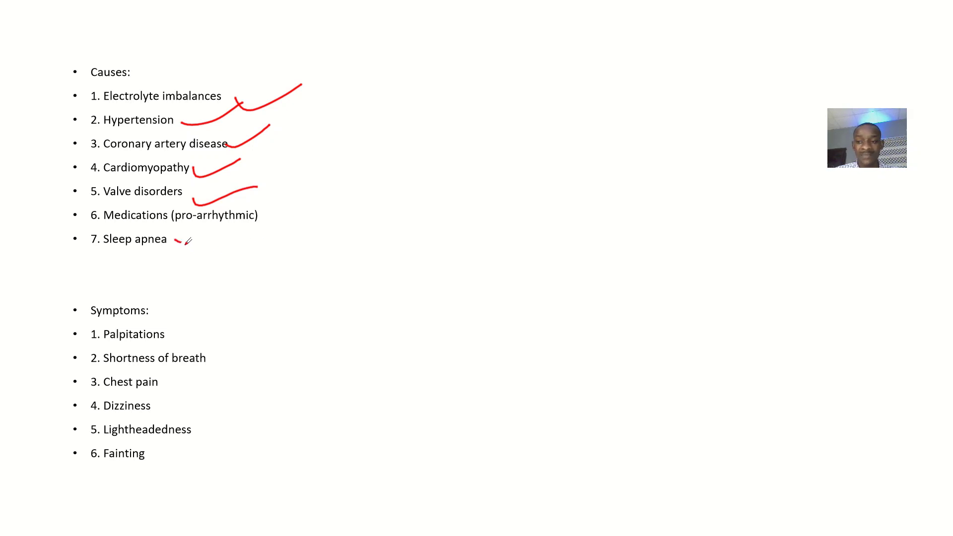
pyautogui.moveTo(179, 243); pyautogui.dragTo(231, 225)
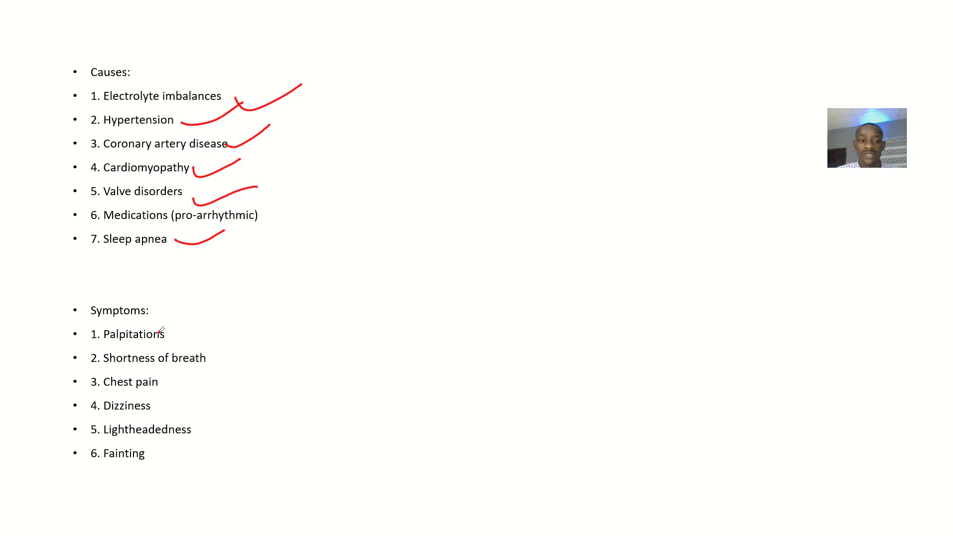
# Step: Tick Palpitations, Shortness of breath, Chest pain, Dizziness and Lightheadedness with red checkmarks
pyautogui.moveTo(170, 340); pyautogui.dragTo(224, 316)
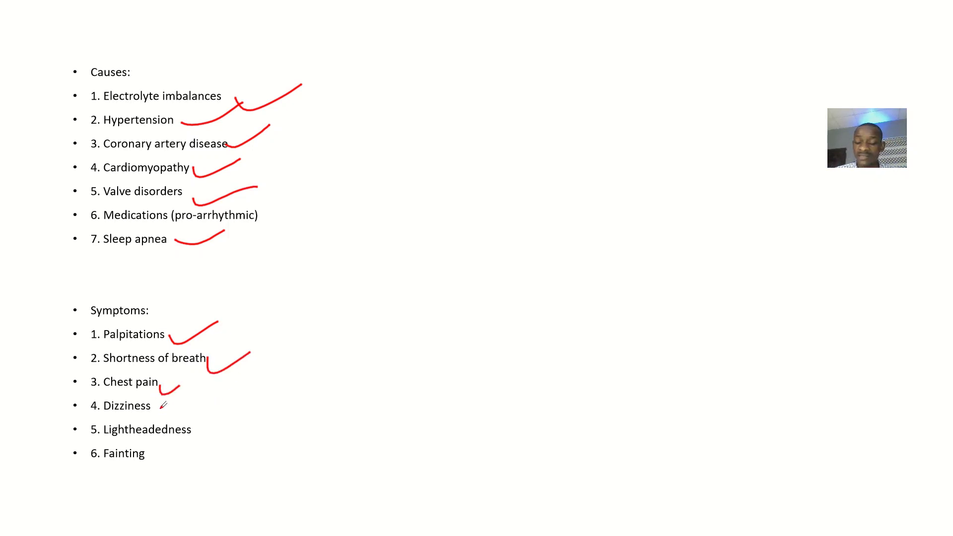
pyautogui.moveTo(164, 406); pyautogui.dragTo(219, 428)
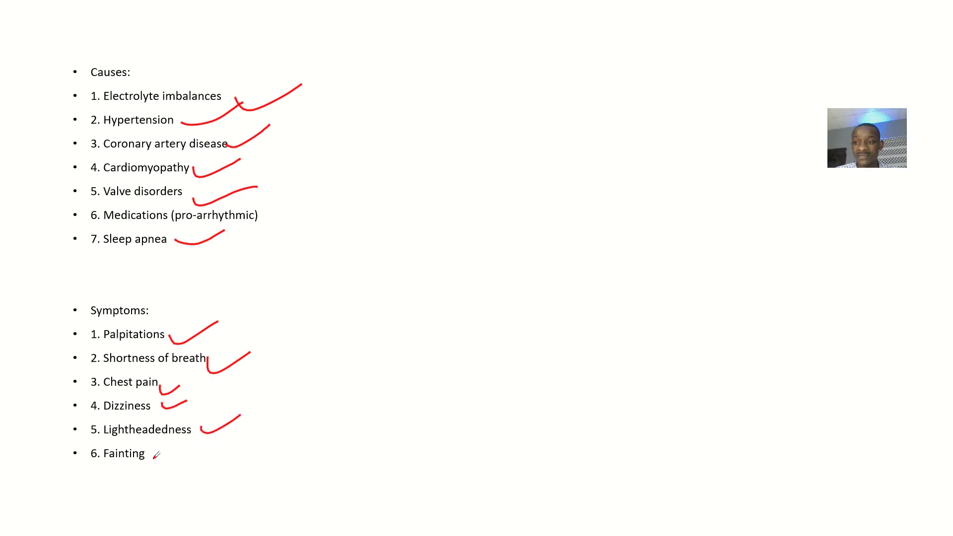